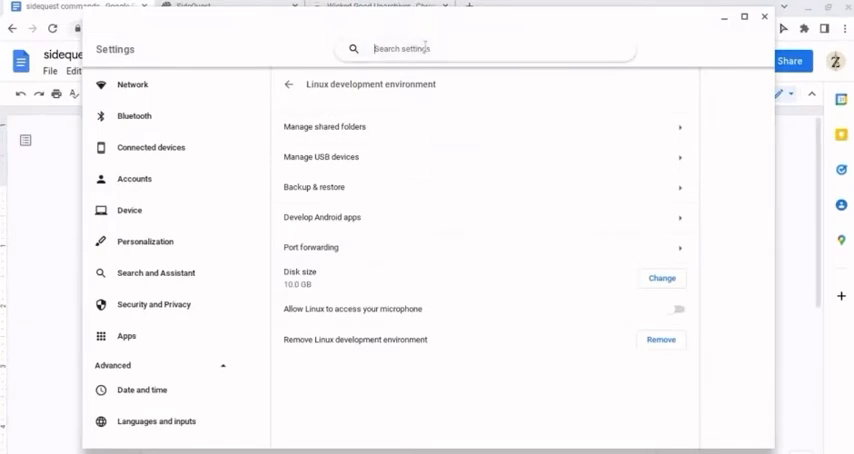
# Search Settings for 'linux' to reach the Linux development environment page
pyautogui.write('linux')
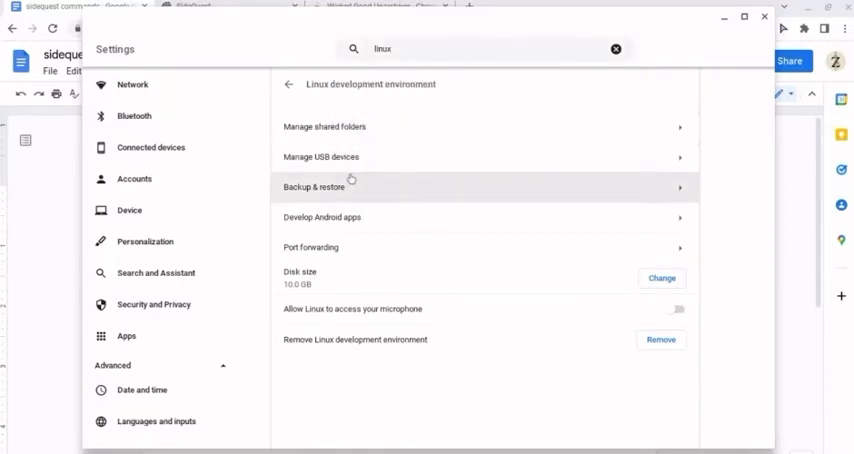
pyautogui.moveTo(587, 136)
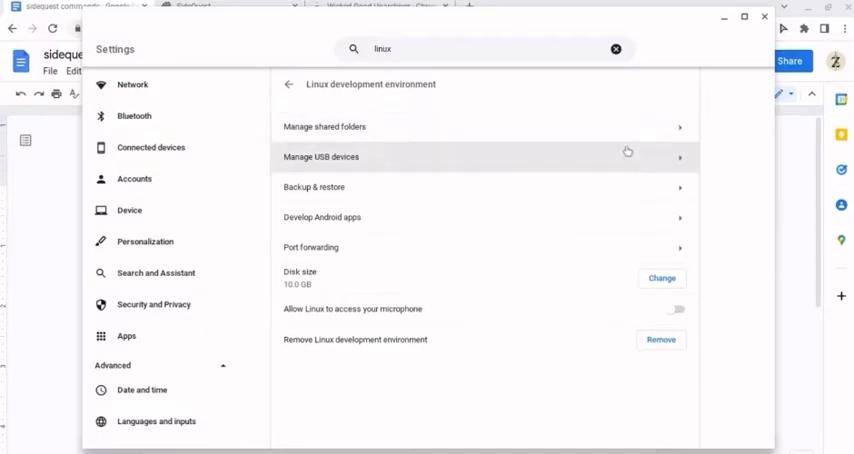
pyautogui.moveTo(740, 57)
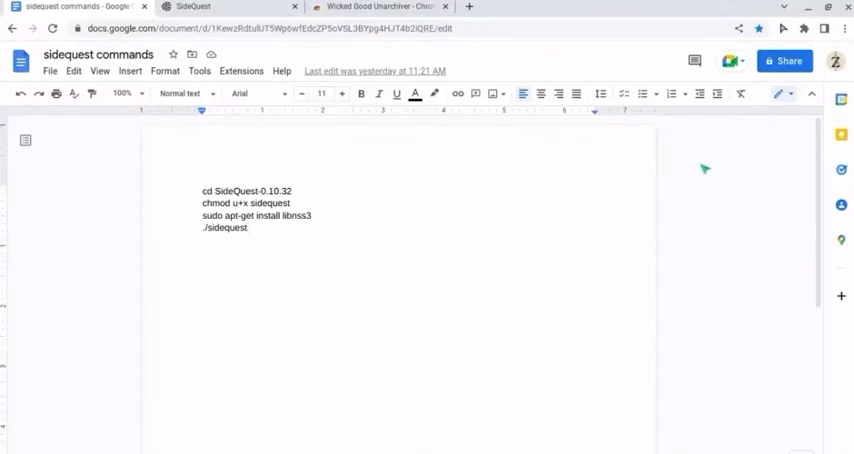
# On the SideQuest website, open Get SideQuest and browse the available installers
pyautogui.click(220, 7)
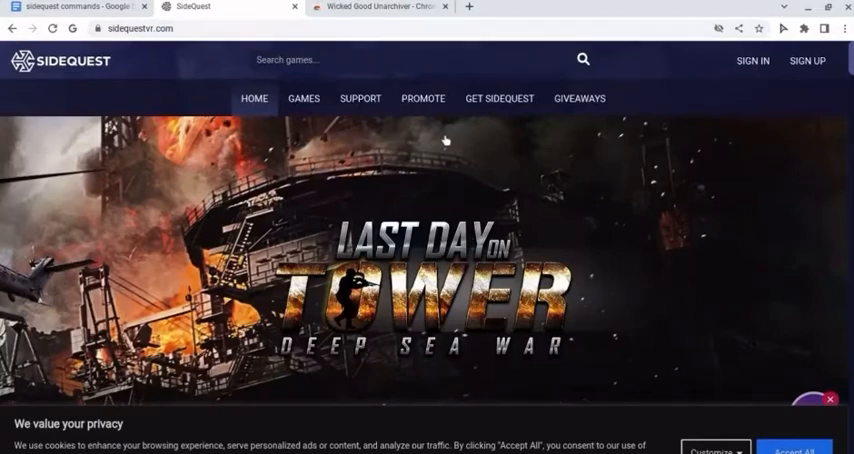
pyautogui.click(499, 98)
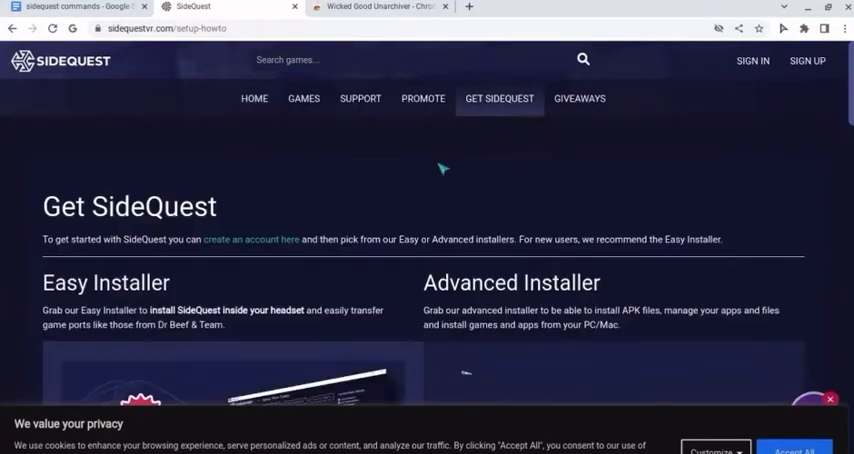
pyautogui.scroll(-3)
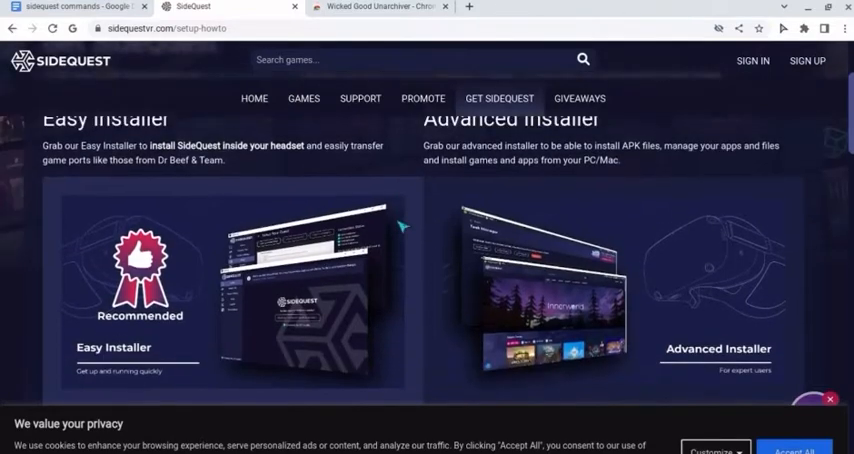
pyautogui.scroll(-3)
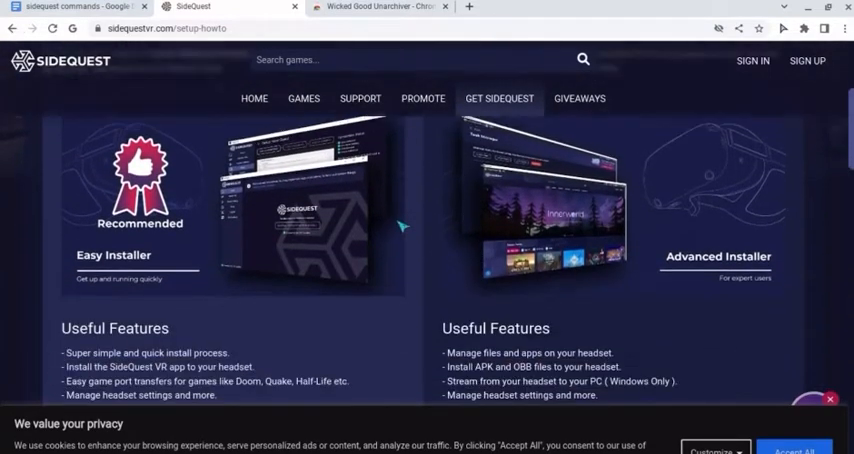
pyautogui.scroll(-3)
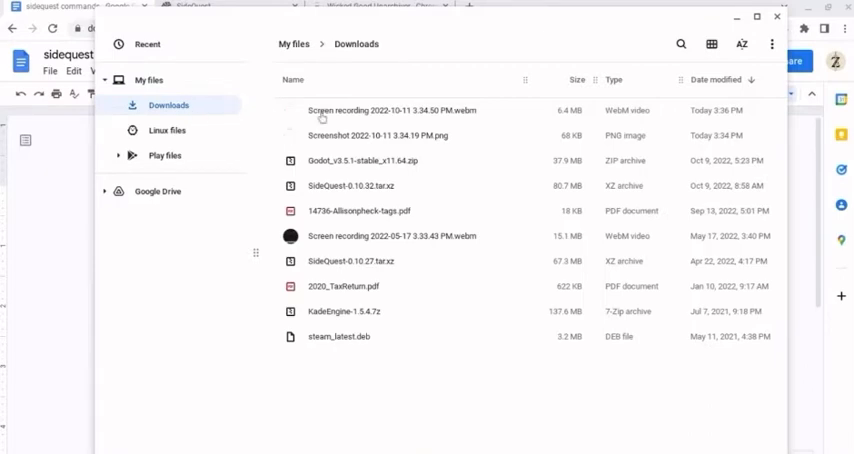
pyautogui.moveTo(345, 190)
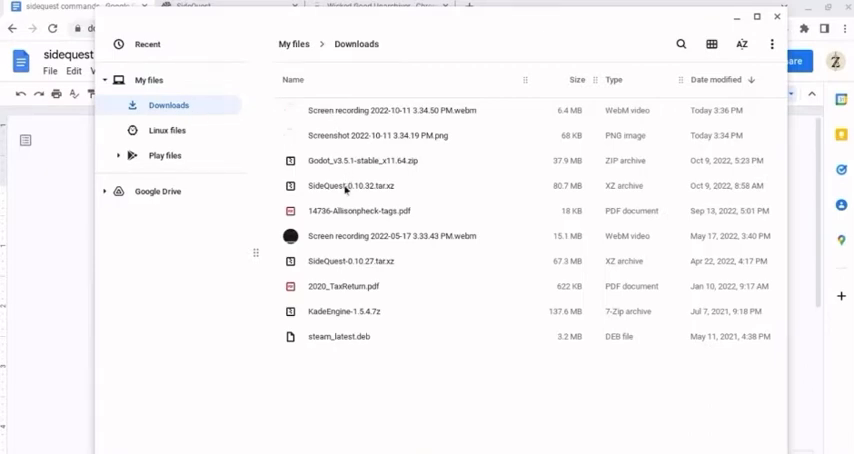
# Mount the SideQuest-0.10.32.tar.xz archive from the Downloads folder
pyautogui.click(345, 186)
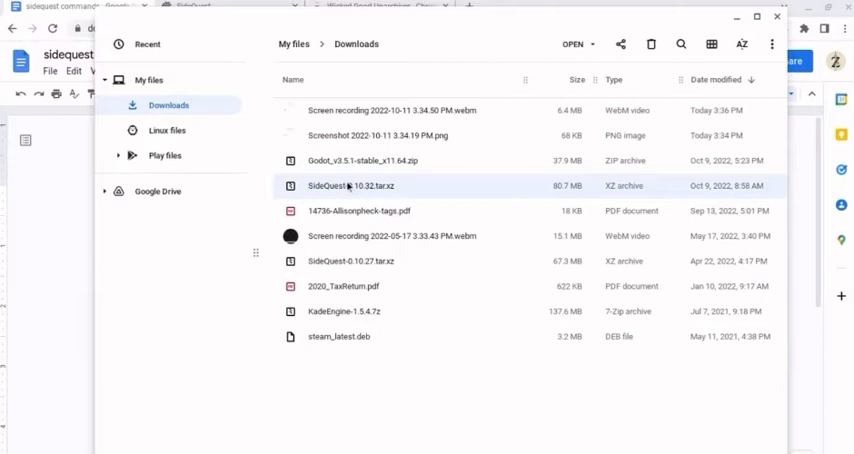
pyautogui.doubleClick(342, 185)
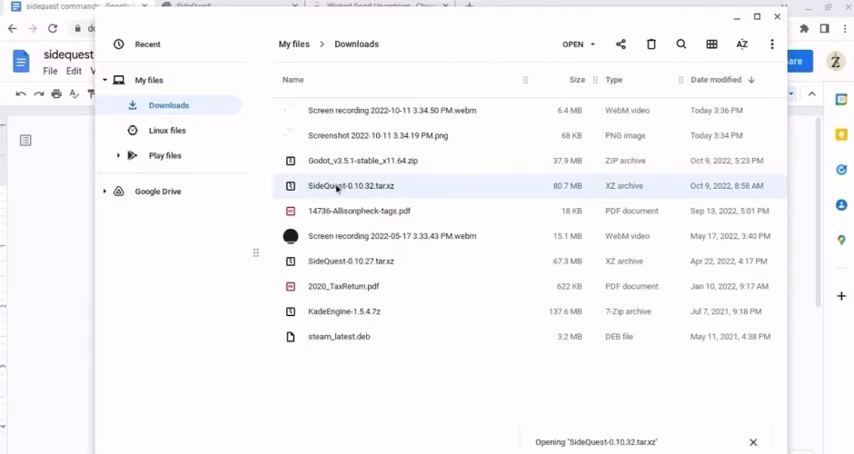
pyautogui.moveTo(180, 263)
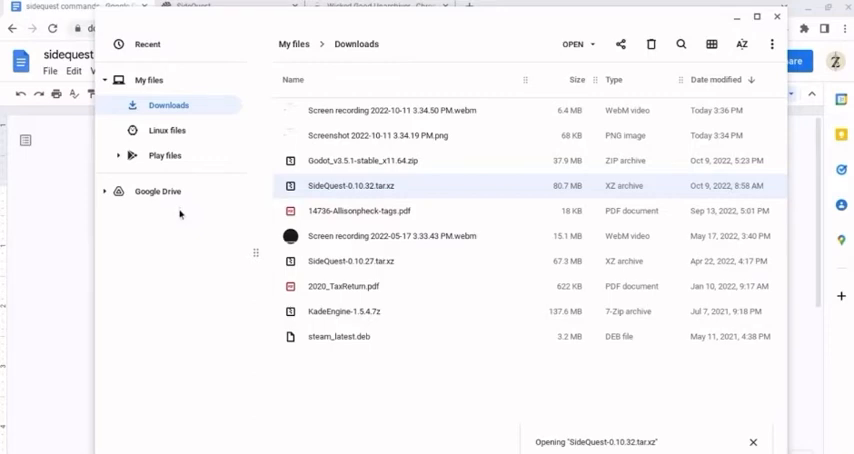
pyautogui.moveTo(275, 223)
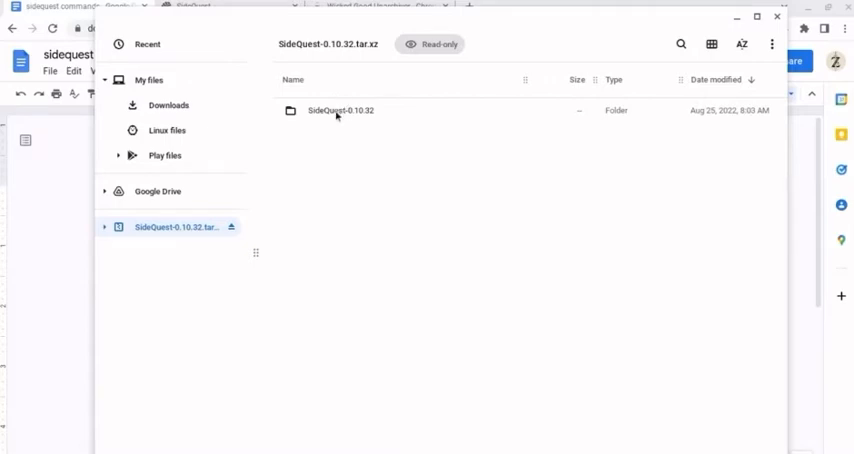
# Copy the SideQuest-0.10.32 folder into Linux files
pyautogui.click(340, 111)
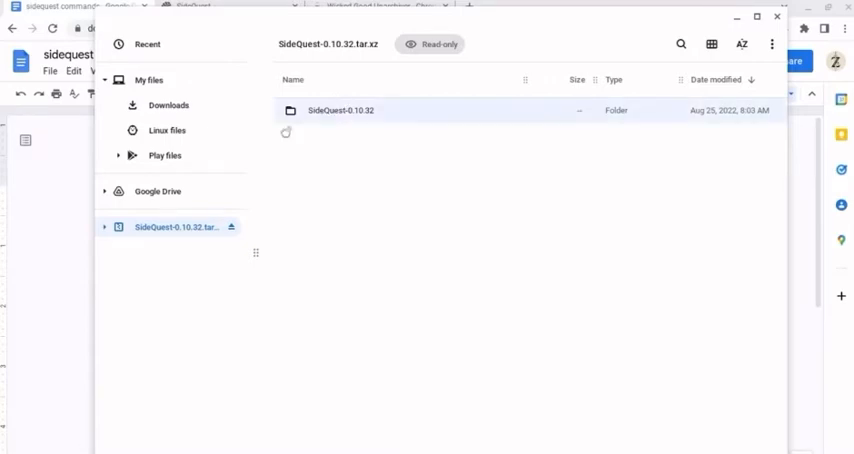
pyautogui.moveTo(345, 110); pyautogui.dragTo(167, 130)
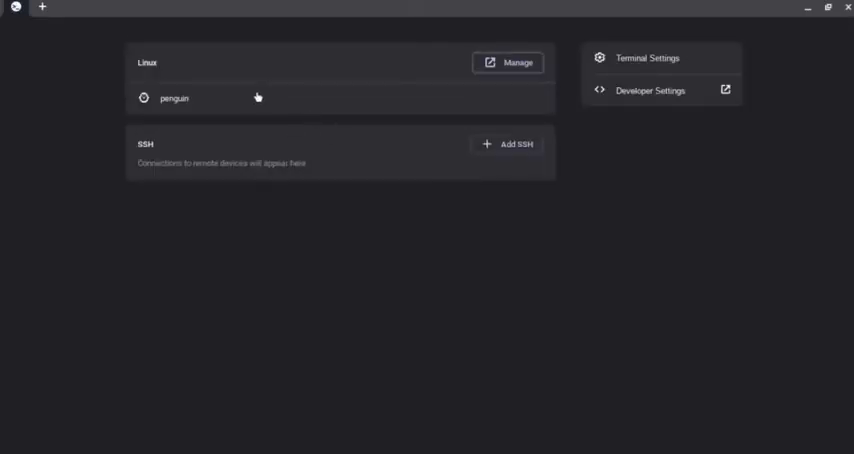
# Start a shell in the penguin Linux container
pyautogui.click(174, 98)
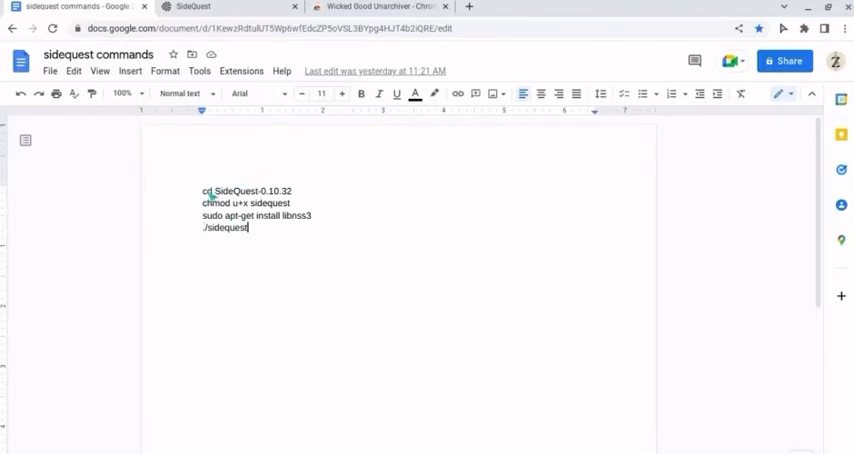
# Select the cd SideQuest-0.10.32 line and switch to the Terminal
pyautogui.click(202, 190)
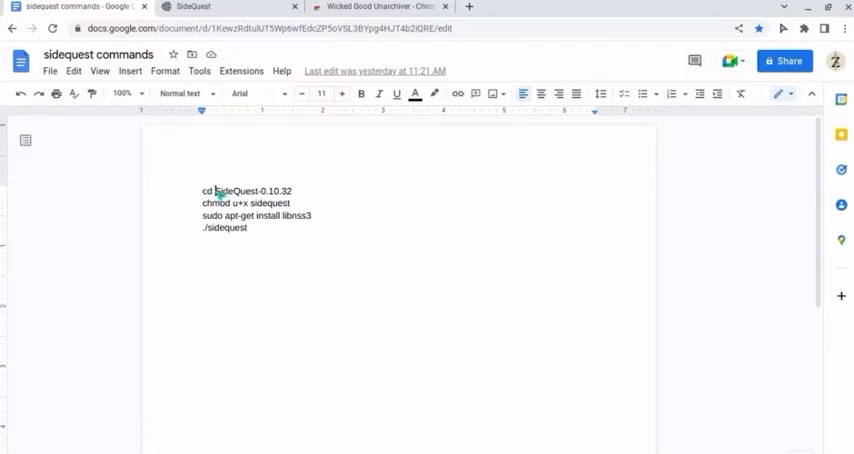
pyautogui.moveTo(360, 166)
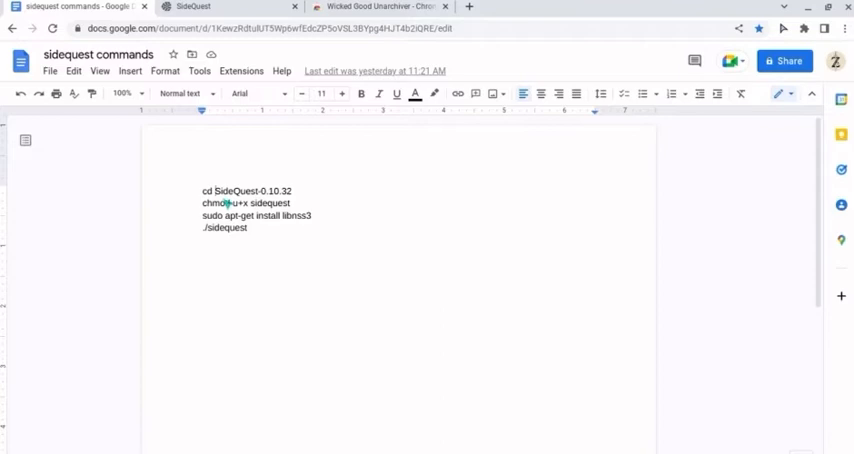
pyautogui.moveTo(343, 316)
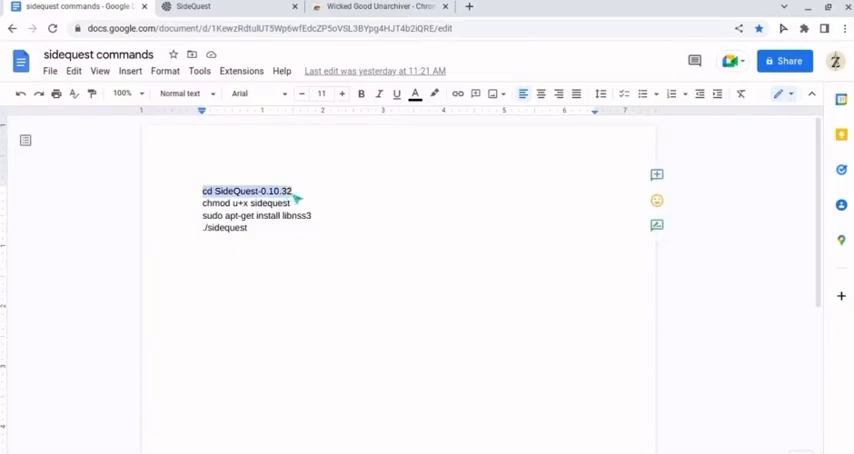
pyautogui.click(192, 7)
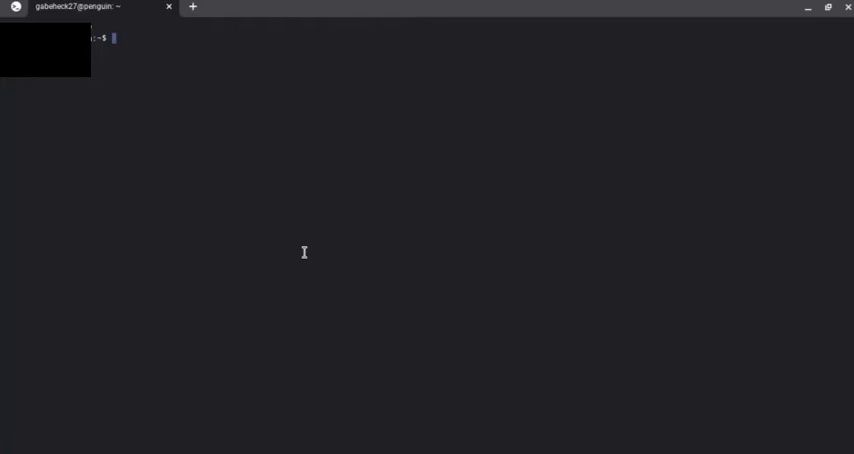
pyautogui.moveTo(134, 88)
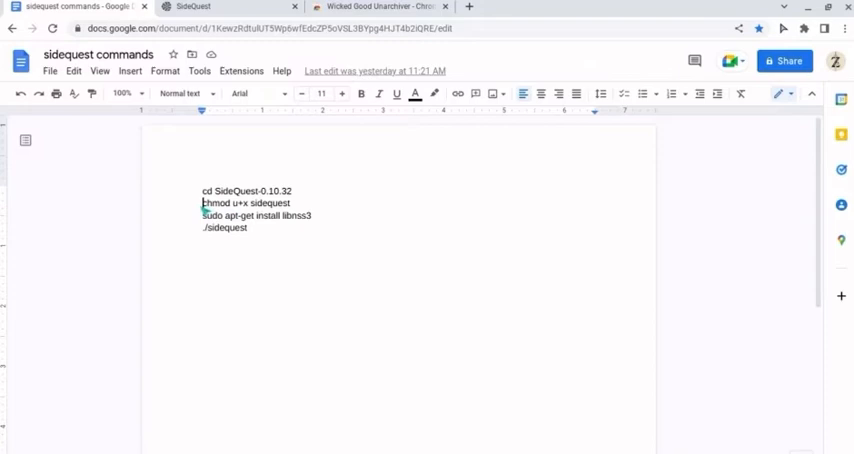
# Copy the chmod u+x sidequest command from the document
pyautogui.doubleClick(211, 203)
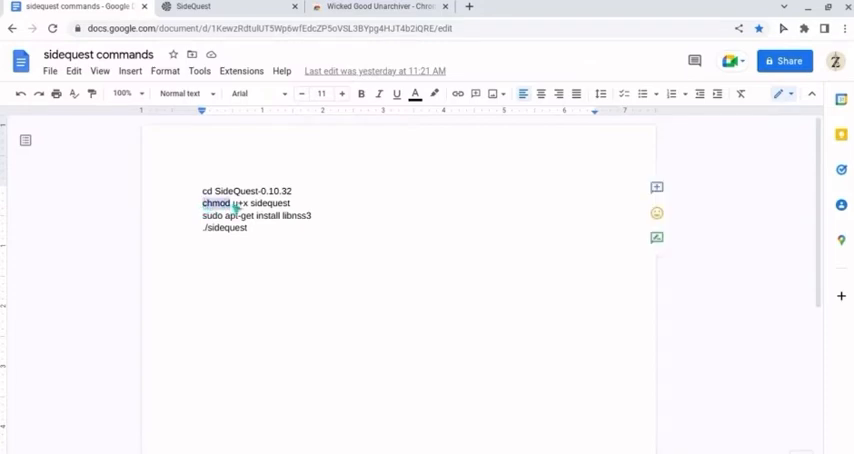
pyautogui.moveTo(237, 209)
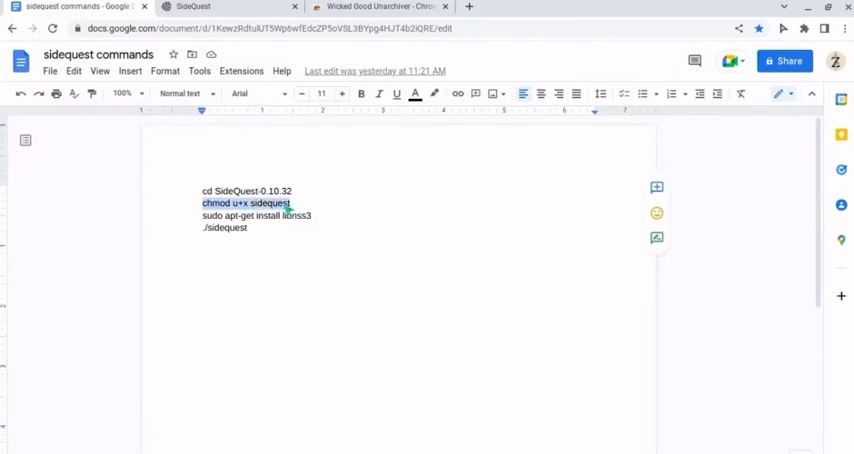
pyautogui.rightClick(258, 204)
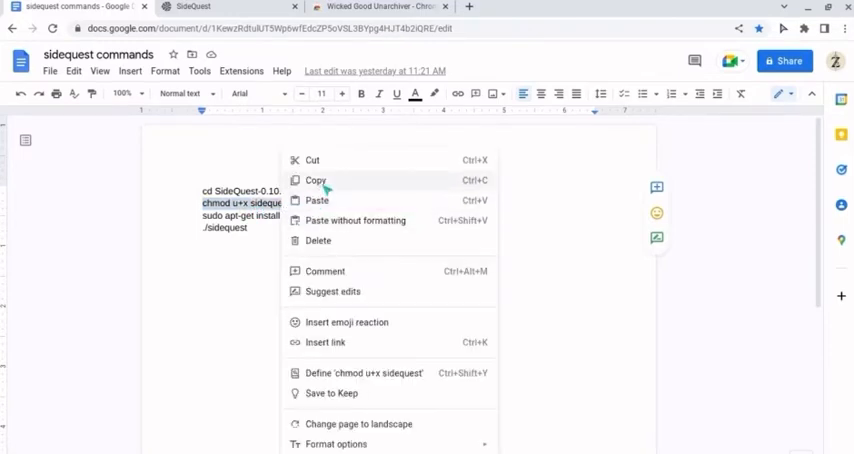
pyautogui.click(312, 180)
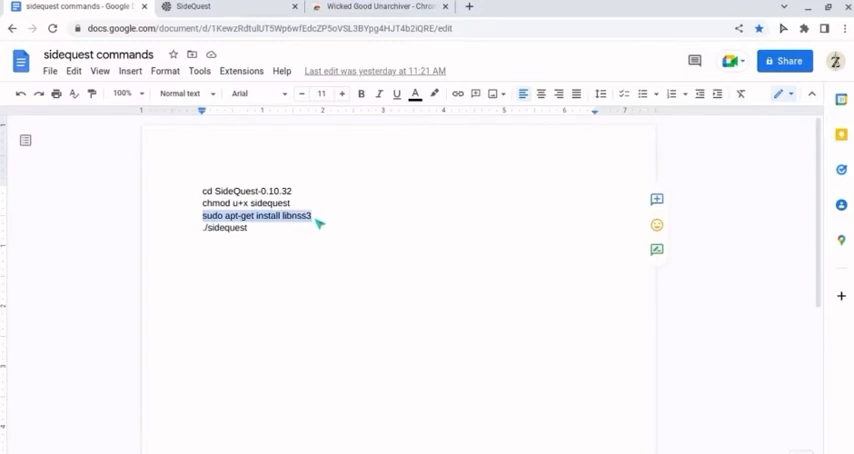
# Copy the sudo apt-get install libnss3 command, then select ./sidequest for copying
pyautogui.rightClick(246, 216)
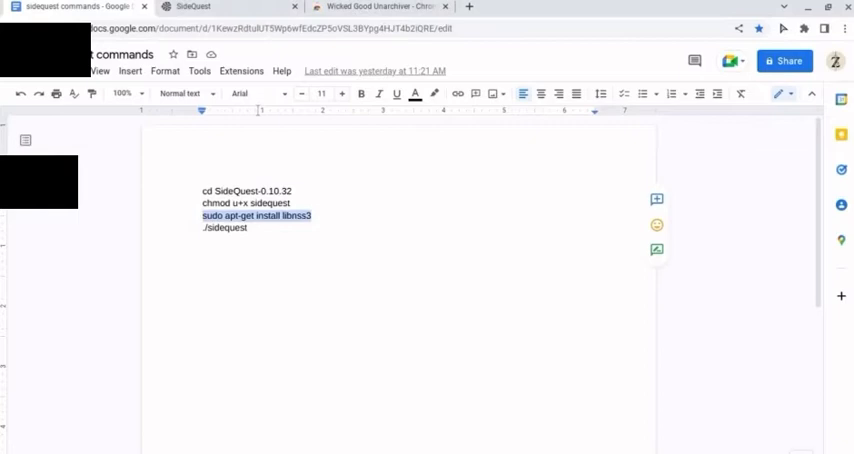
pyautogui.click(204, 227)
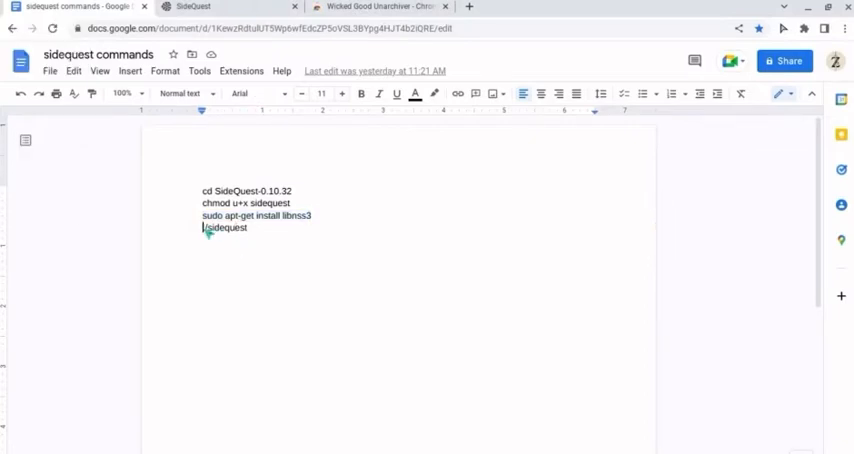
pyautogui.doubleClick(225, 227)
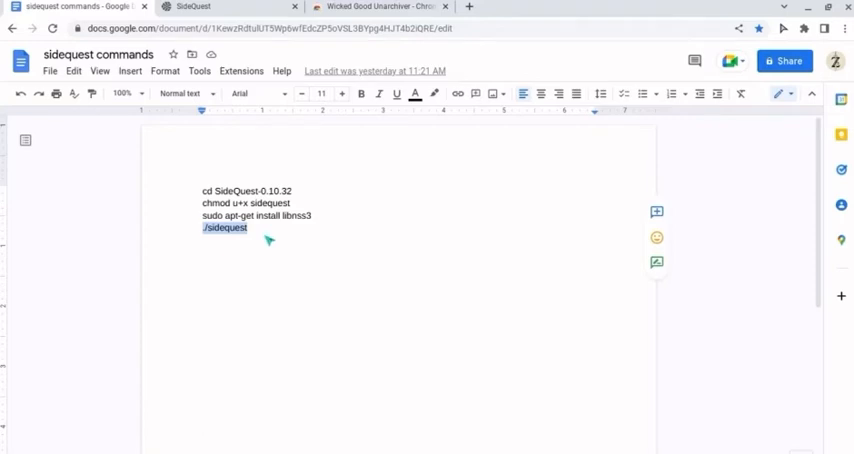
pyautogui.moveTo(247, 240)
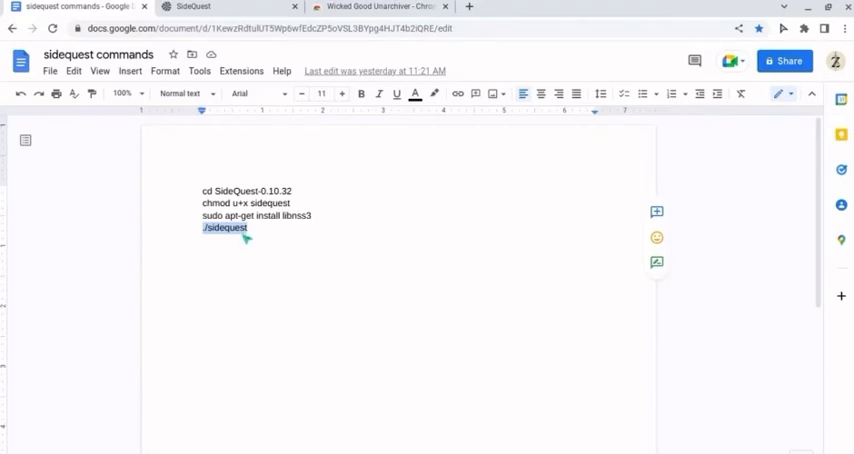
pyautogui.rightClick(228, 227)
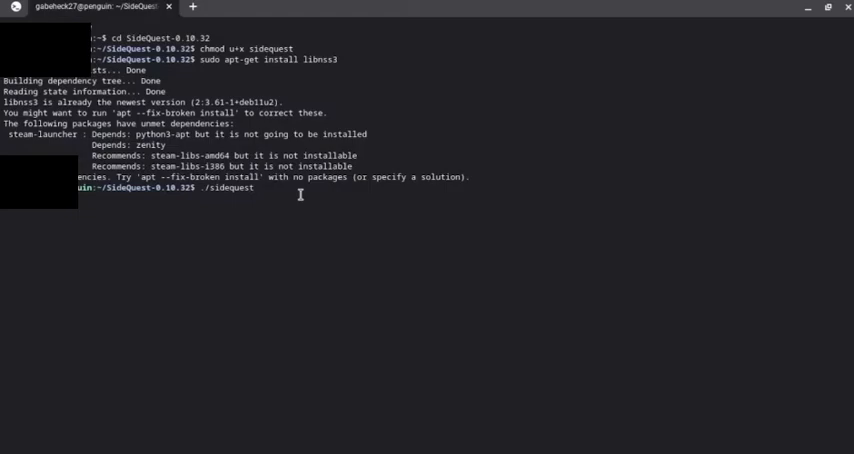
# Run ./sidequest to launch the SideQuest app and its games catalogue
pyautogui.press('Return')
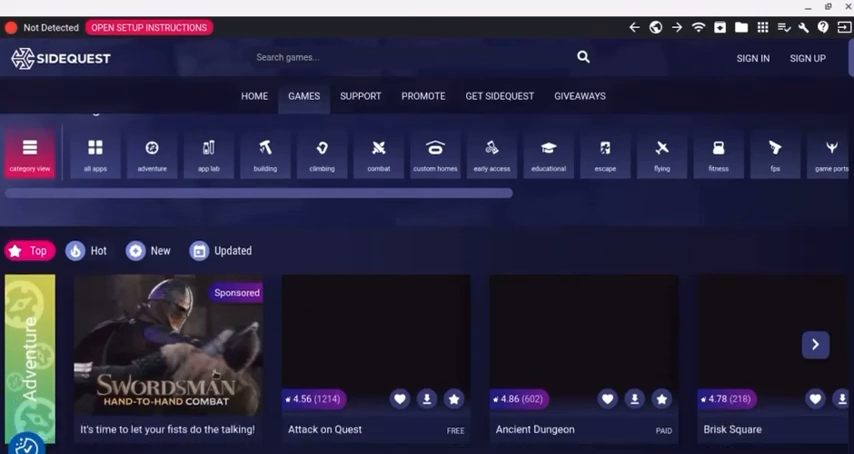
pyautogui.scroll(-3)
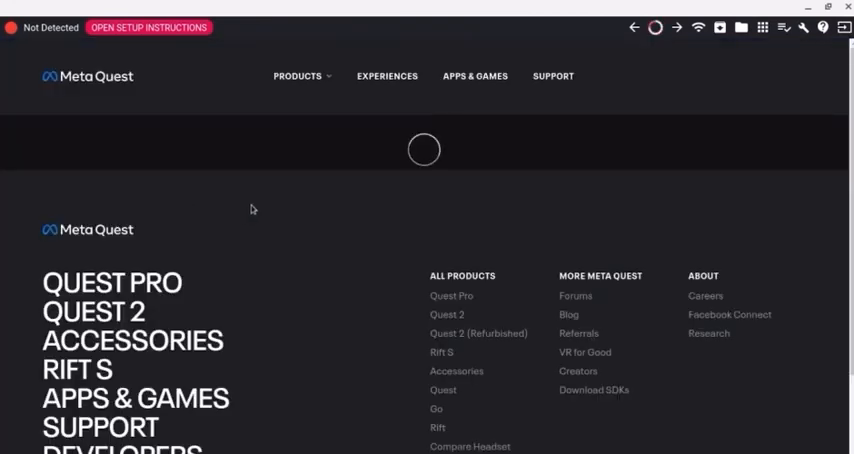
pyautogui.moveTo(625, 42)
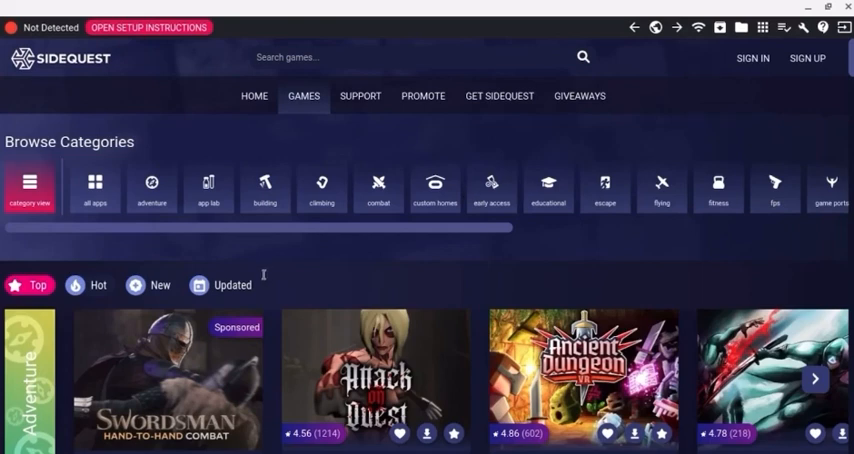
pyautogui.scroll(-3)
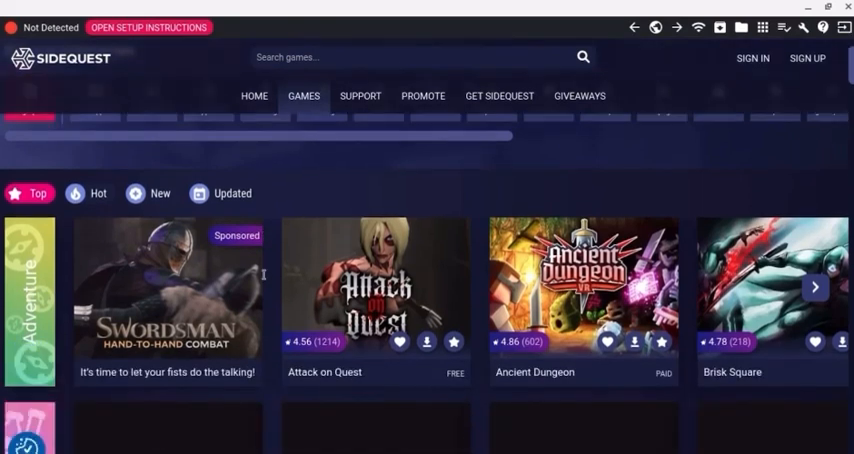
pyautogui.scroll(-3)
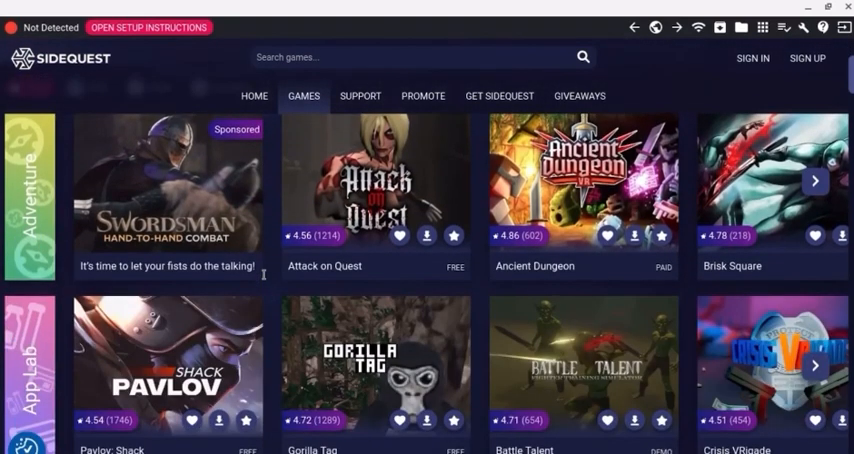